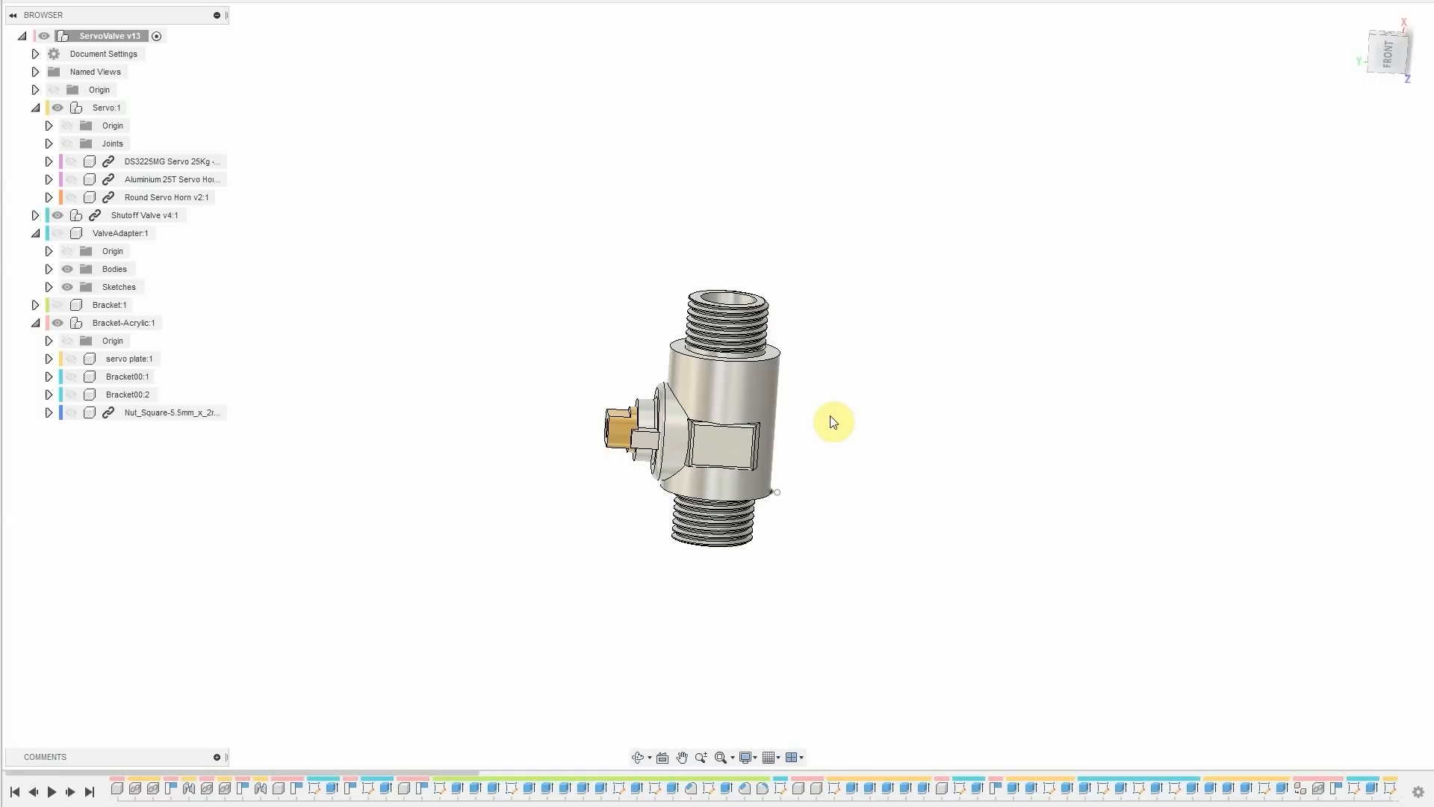
{"action": "mouse_move", "coordinate": [568, 497]}
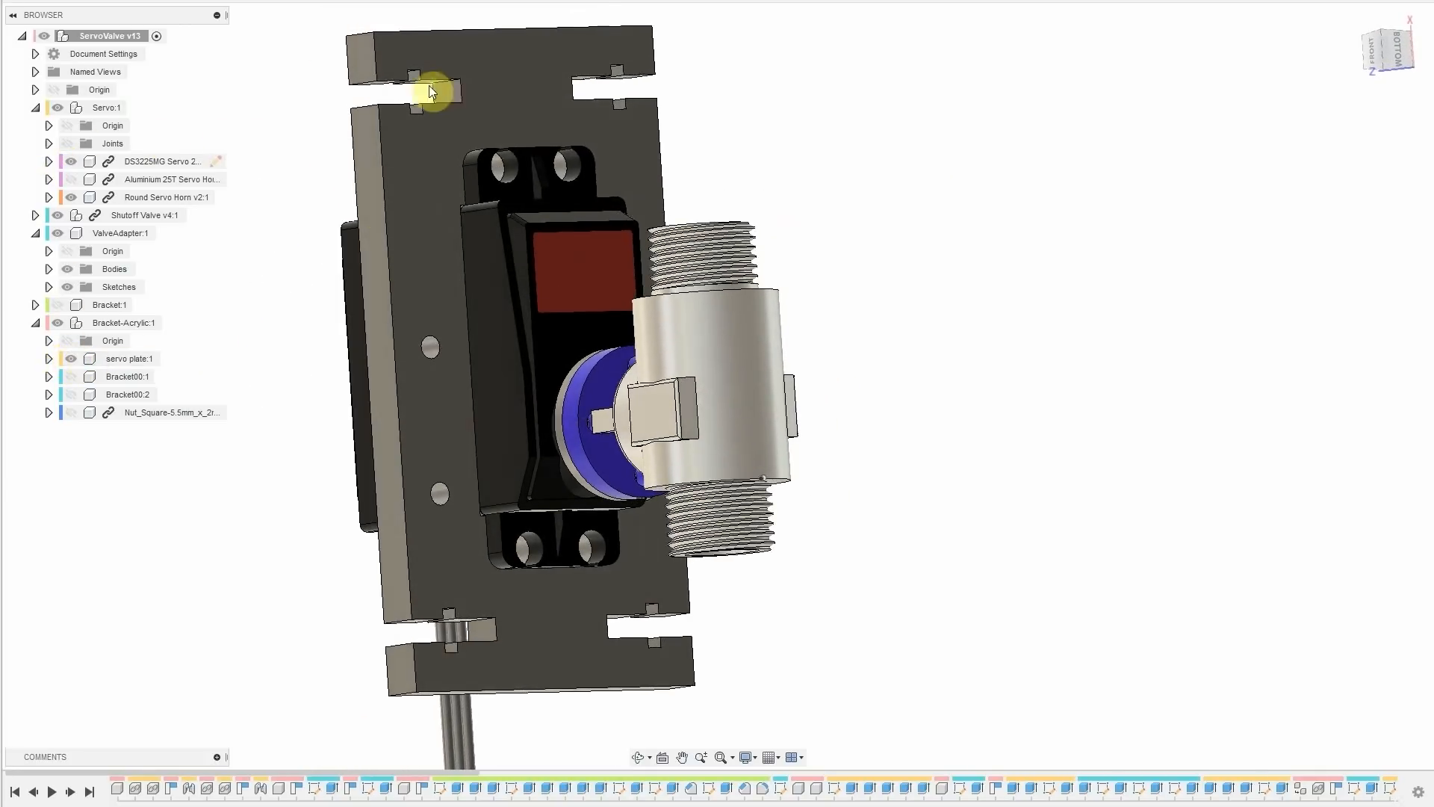
Orbit the servo-valve assembly to view the acrylic brackets from the side.
{"action": "left_click_drag", "start_coordinate": [430, 91], "coordinate": [343, 443]}
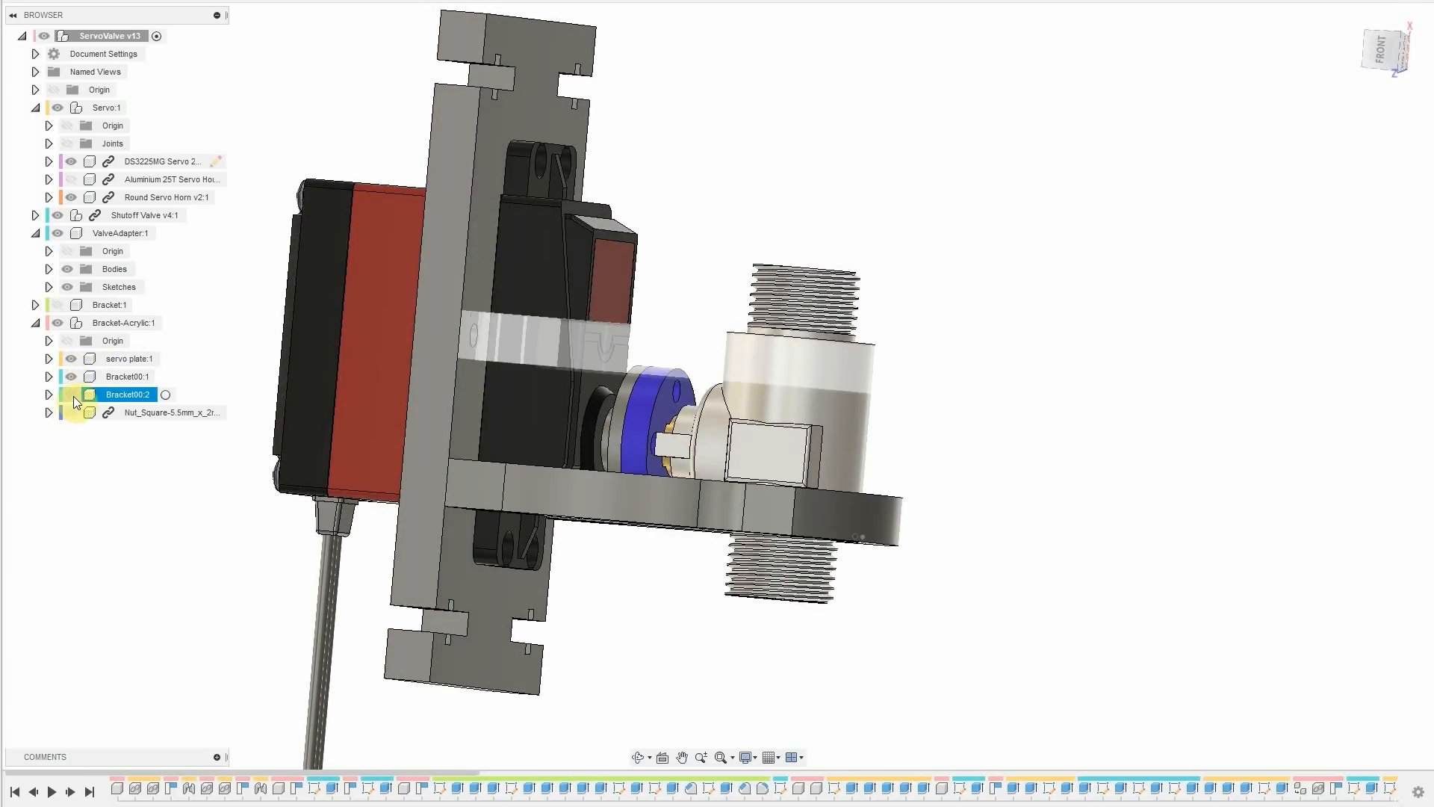
{"action": "left_click_drag", "start_coordinate": [641, 367], "coordinate": [503, 458]}
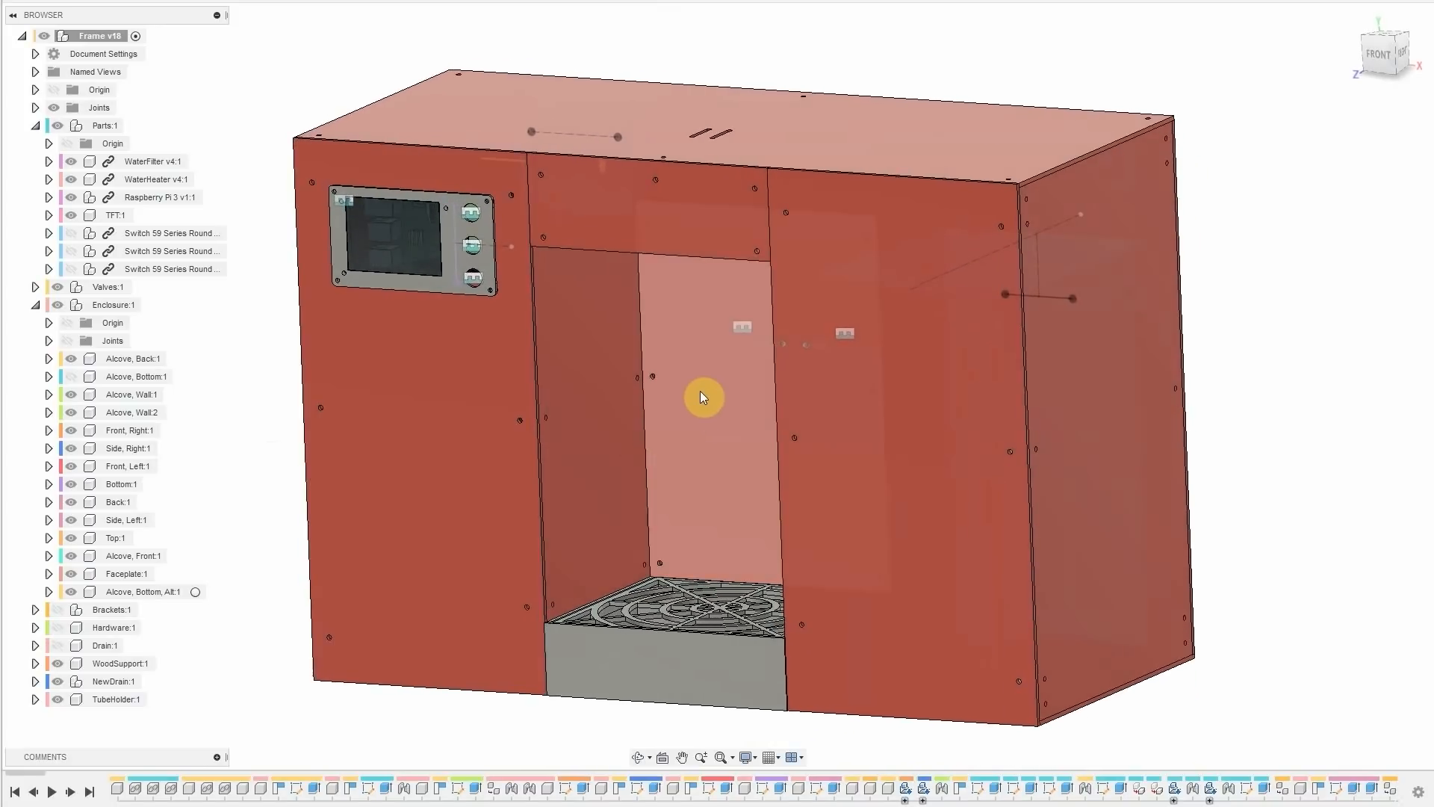
{"action": "mouse_move", "coordinate": [730, 306]}
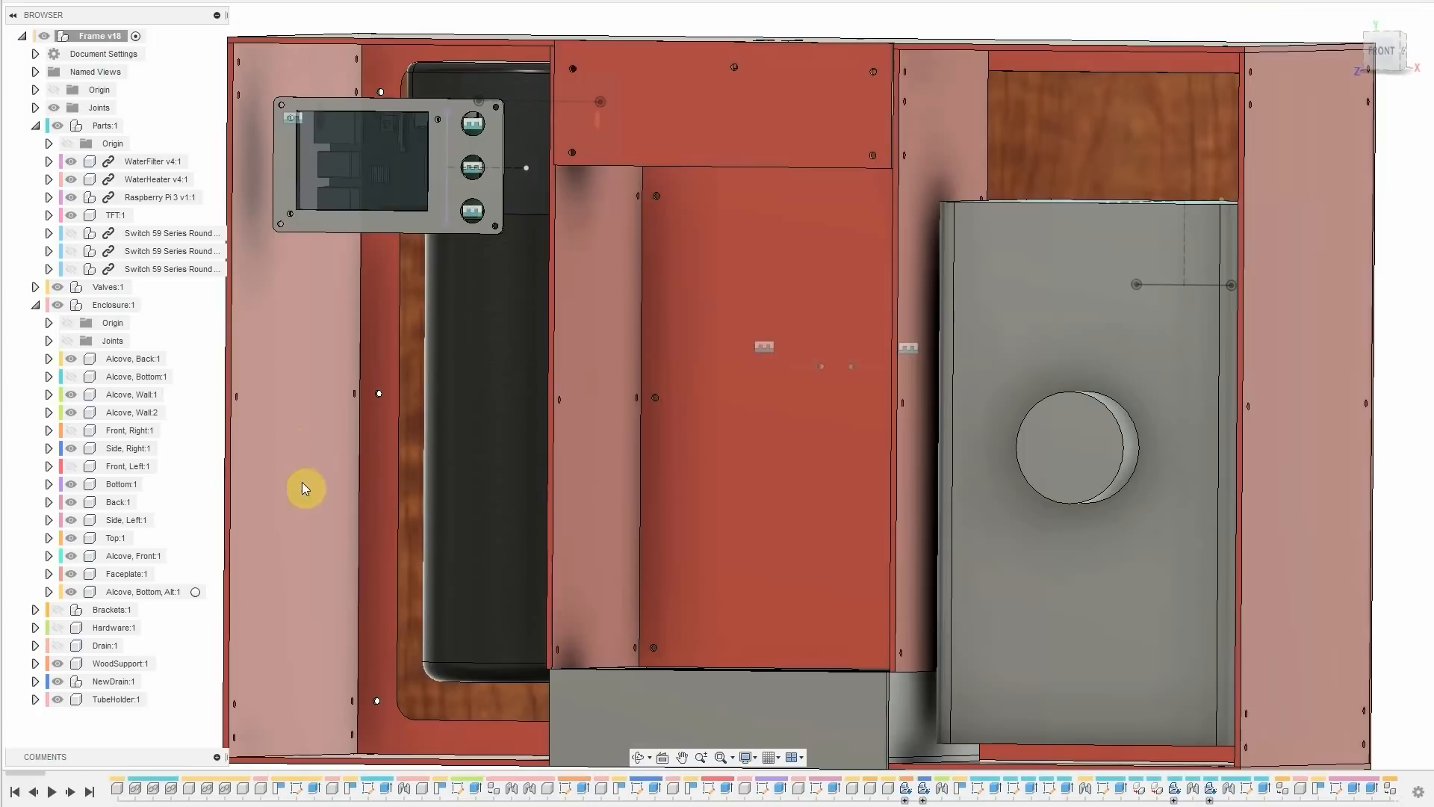
Hide the front enclosure panels to expose the water tank and heater inside.
{"action": "left_click", "coordinate": [293, 549]}
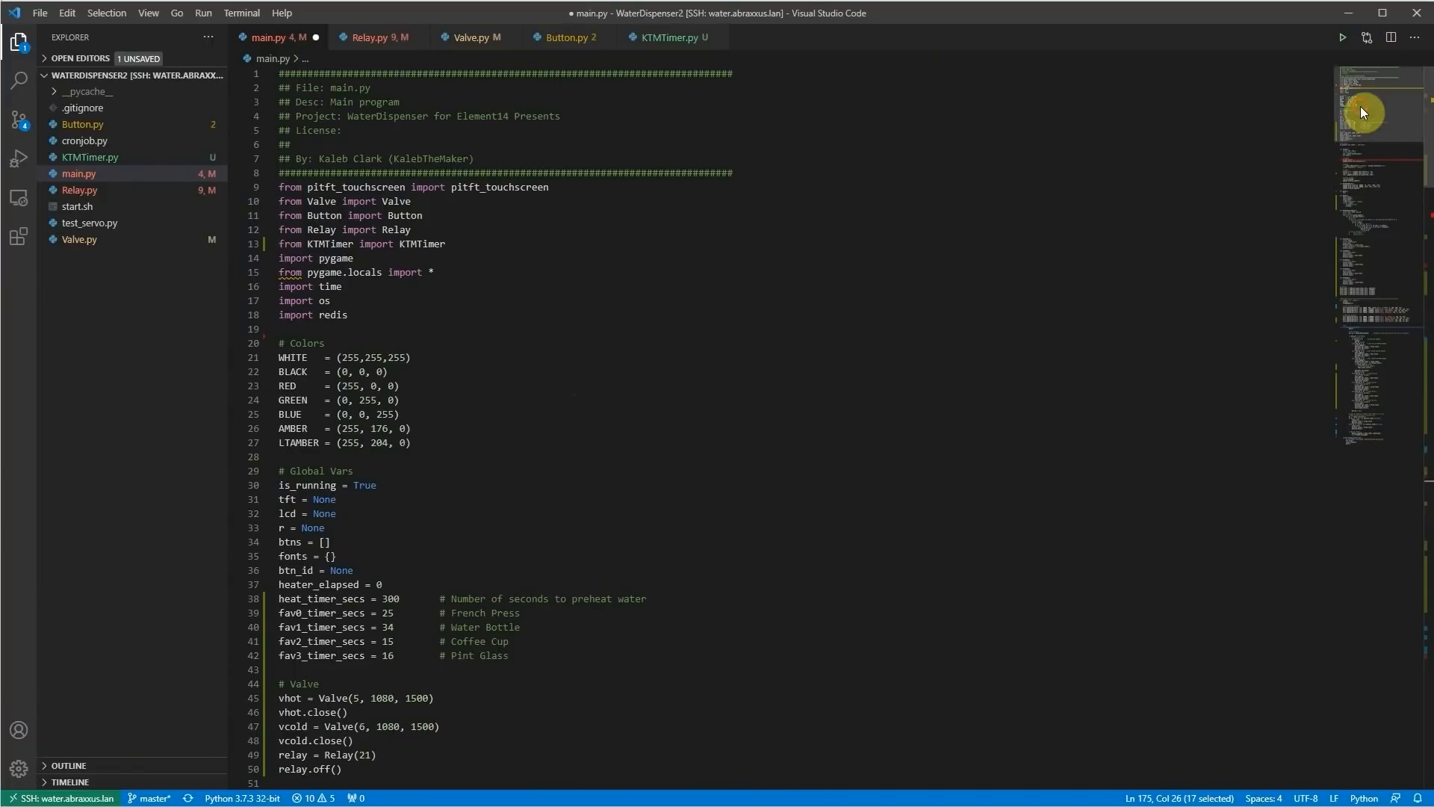
Scroll main.py down to the 'while is_running:' button-handling loop near line 175.
{"action": "scroll", "scroll_direction": "down", "scroll_amount": 3}
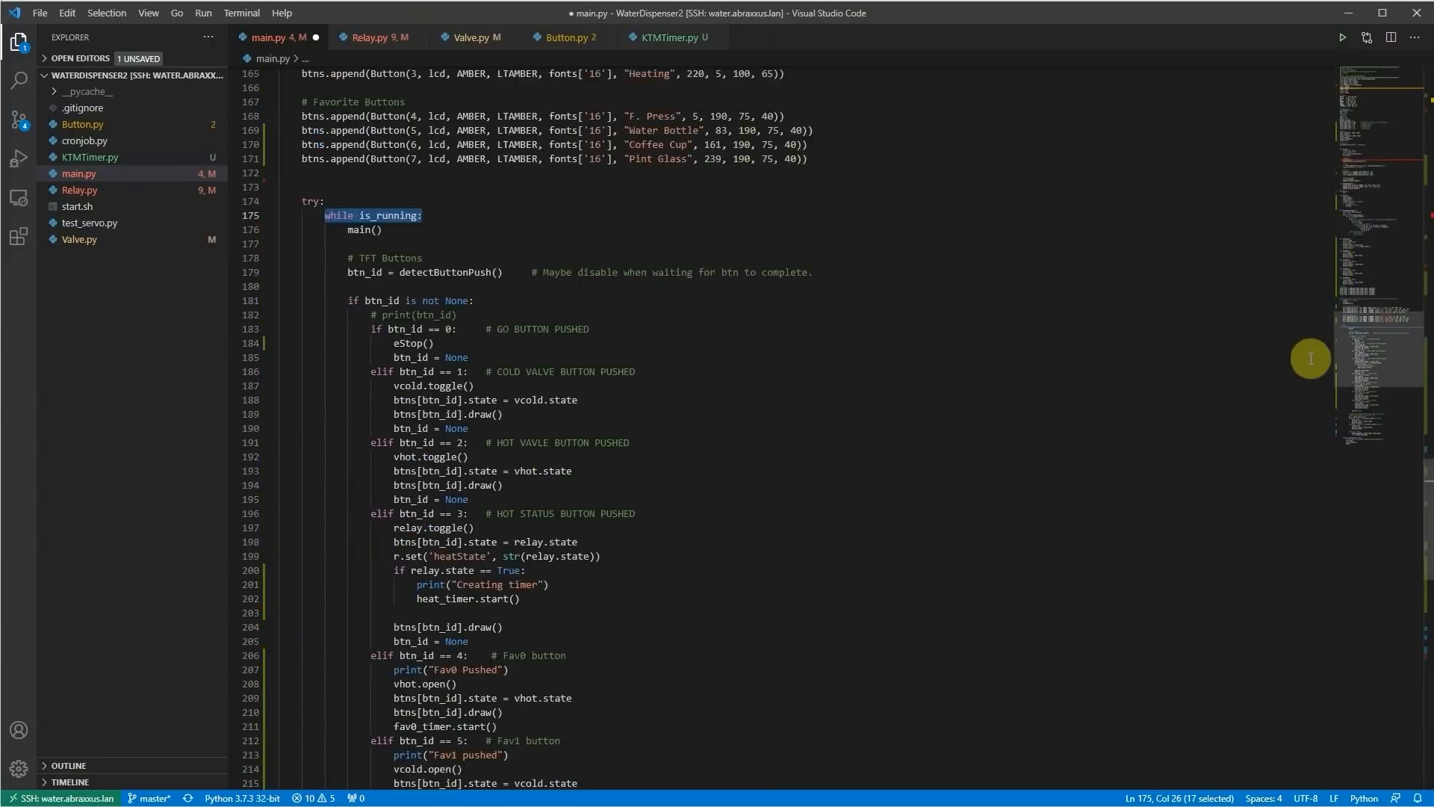
{"action": "scroll", "scroll_direction": "down", "scroll_amount": 3}
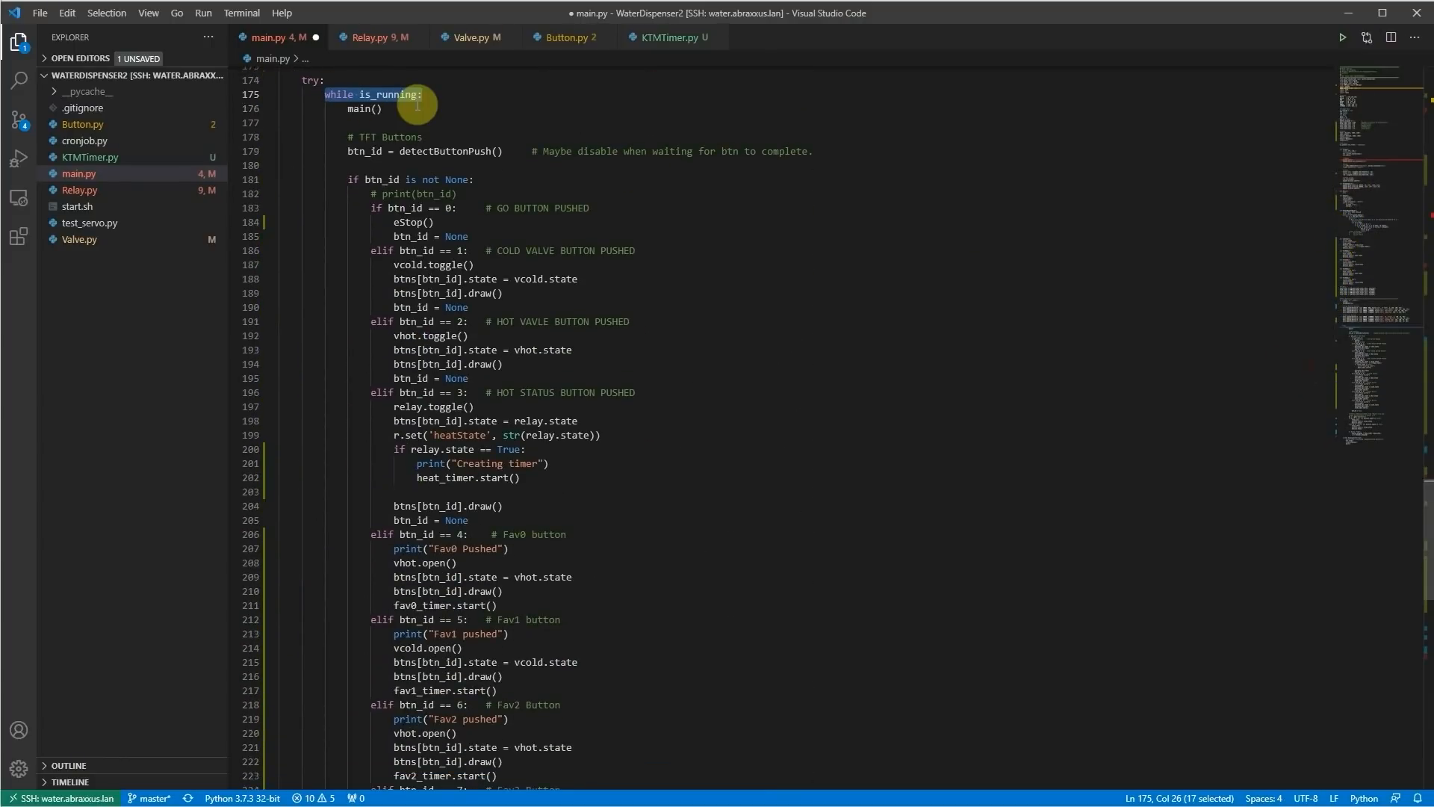
{"action": "mouse_move", "coordinate": [490, 362]}
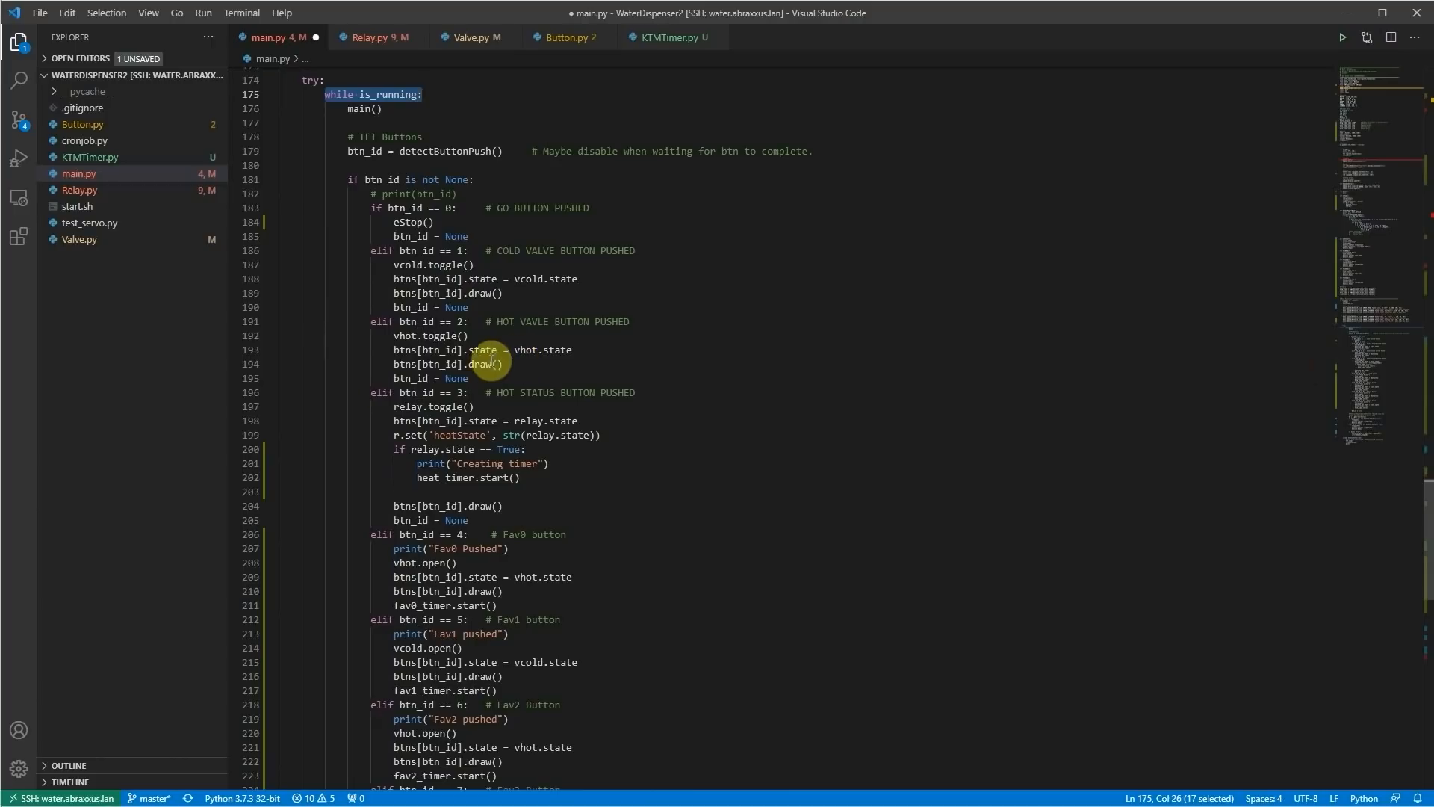
{"action": "mouse_move", "coordinate": [388, 555]}
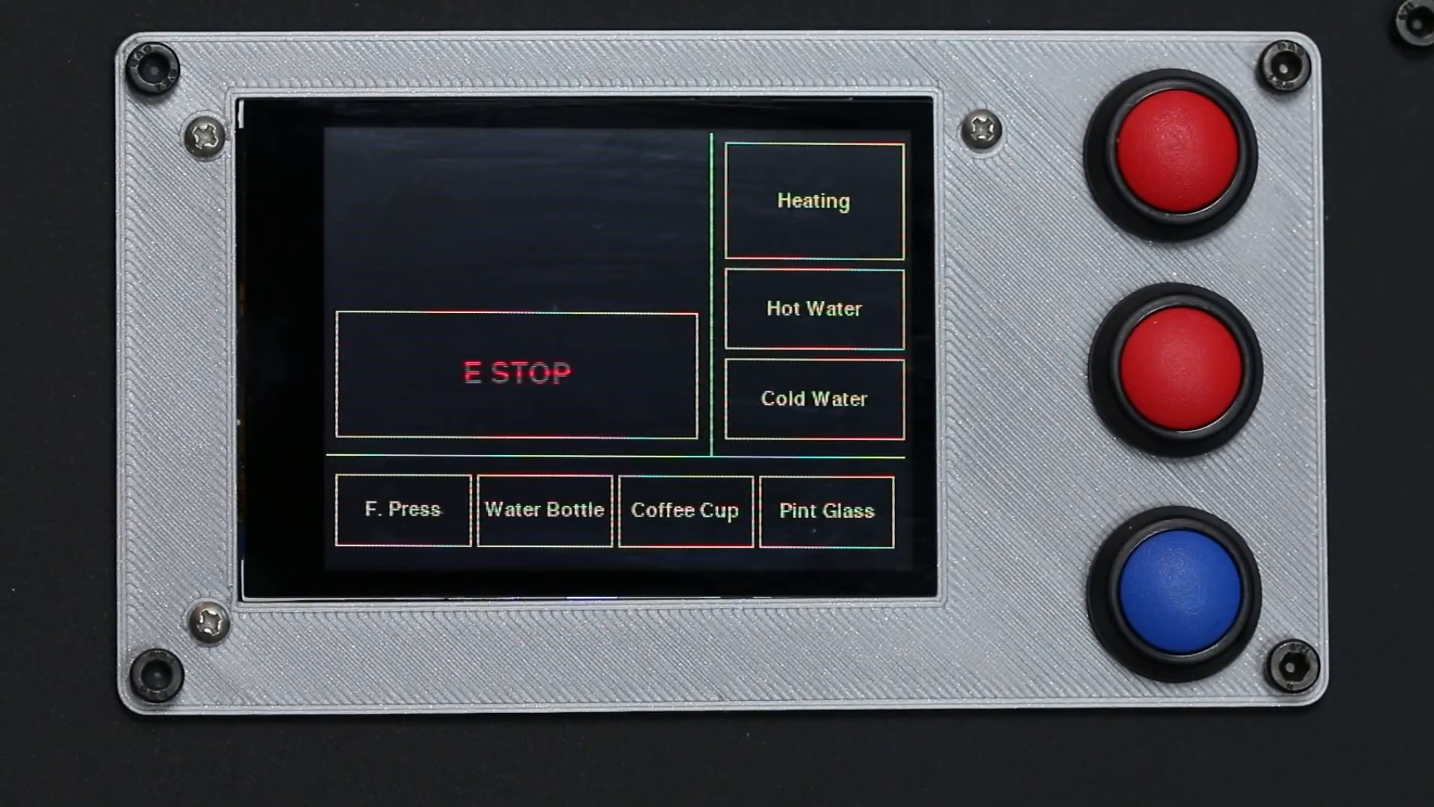
Turn the water heater on so the Heating preset lights up on the touchscreen.
{"action": "left_click", "coordinate": [813, 201]}
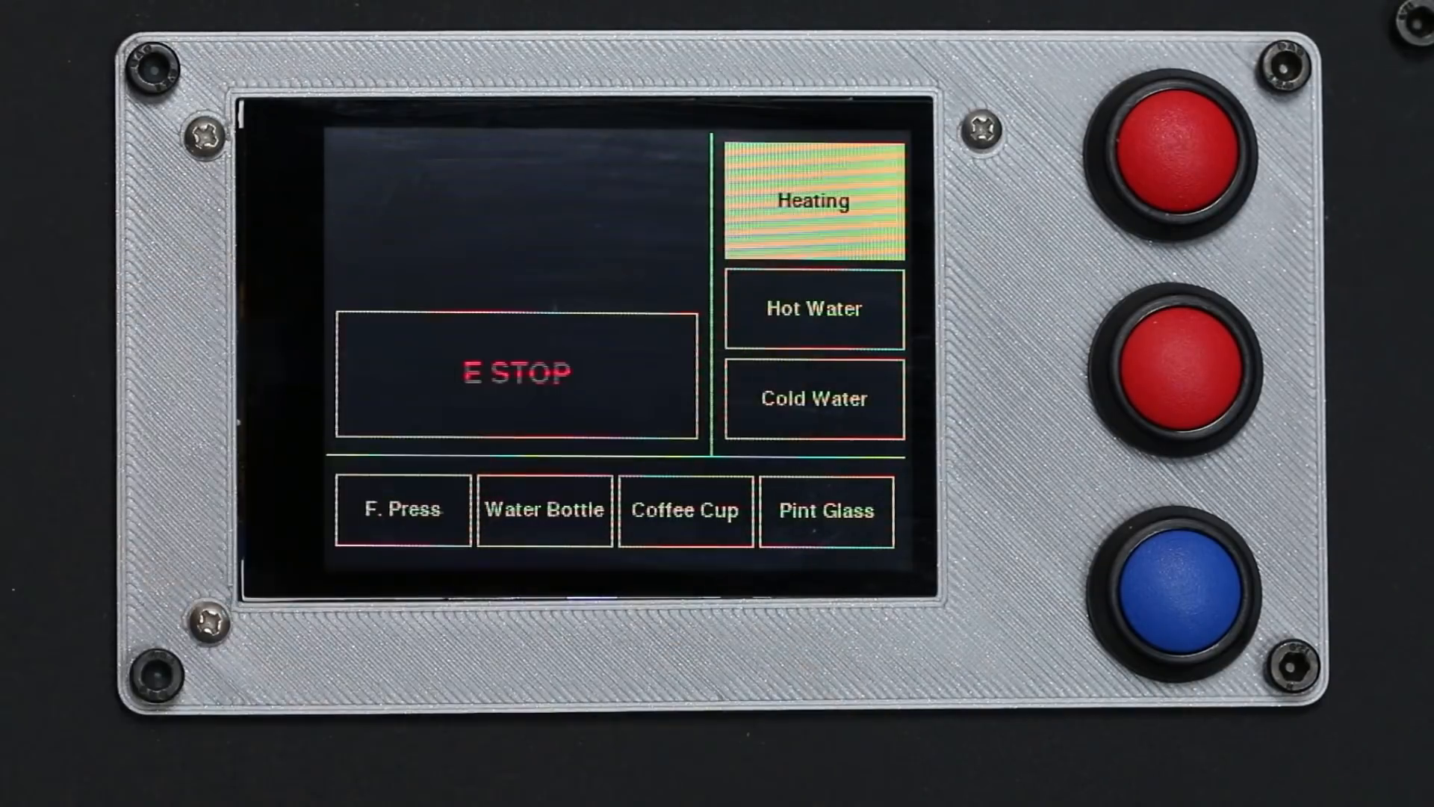